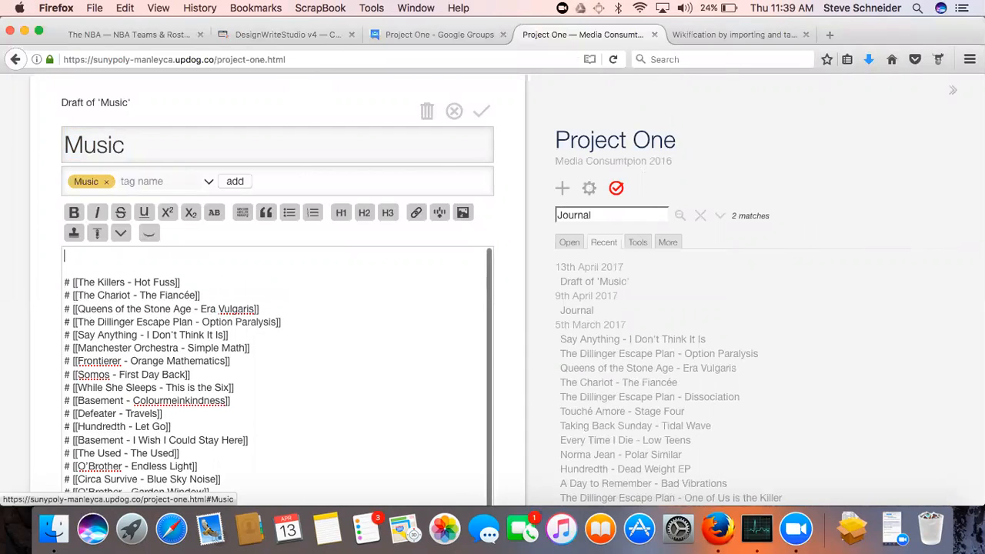
- Save the Project One wiki page locally as manley-p1-13apr
click(94, 8)
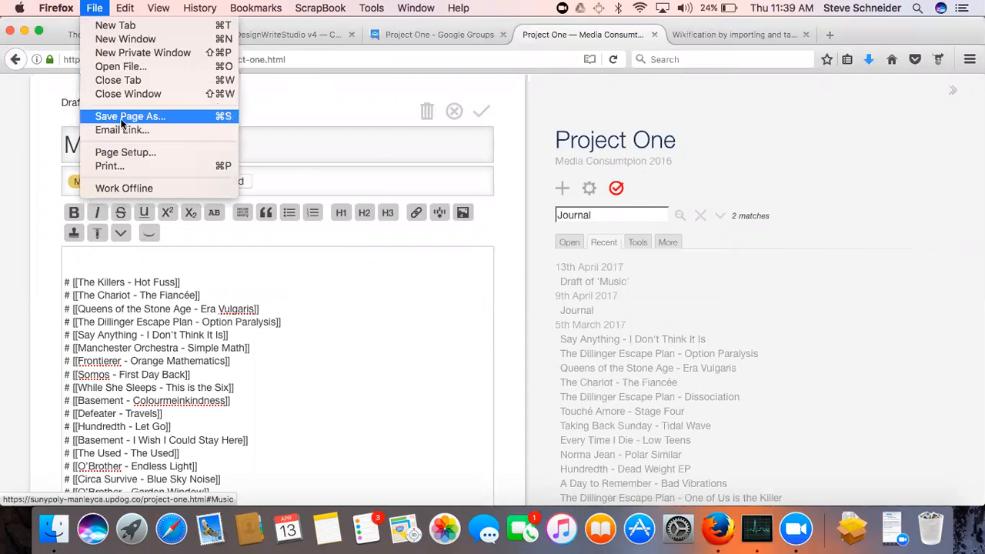
click(129, 116)
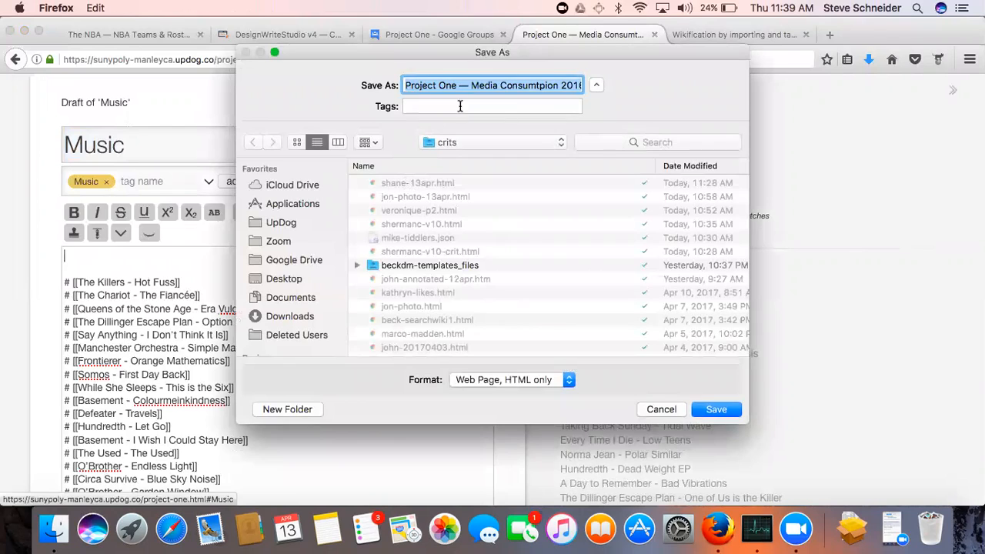
text(manley-)
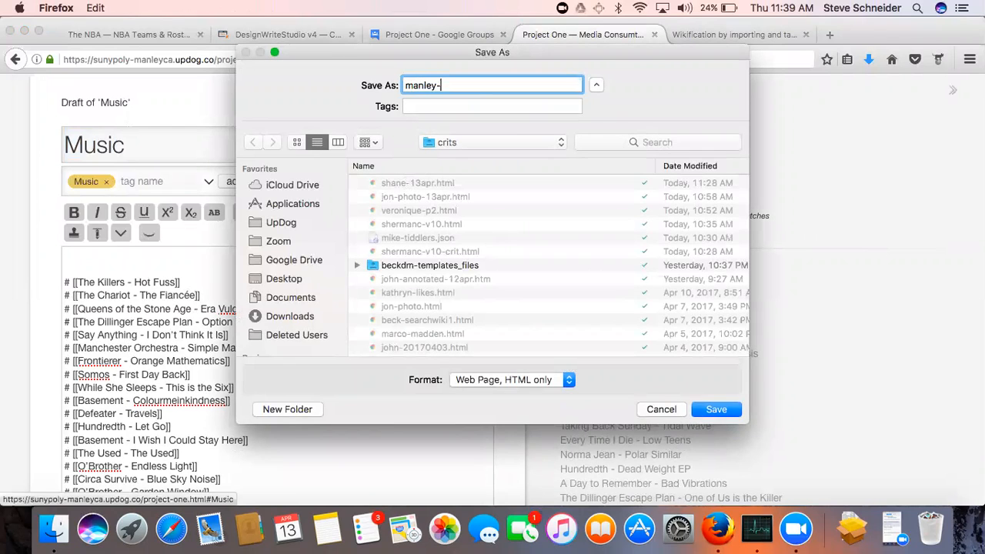
text(p1-)
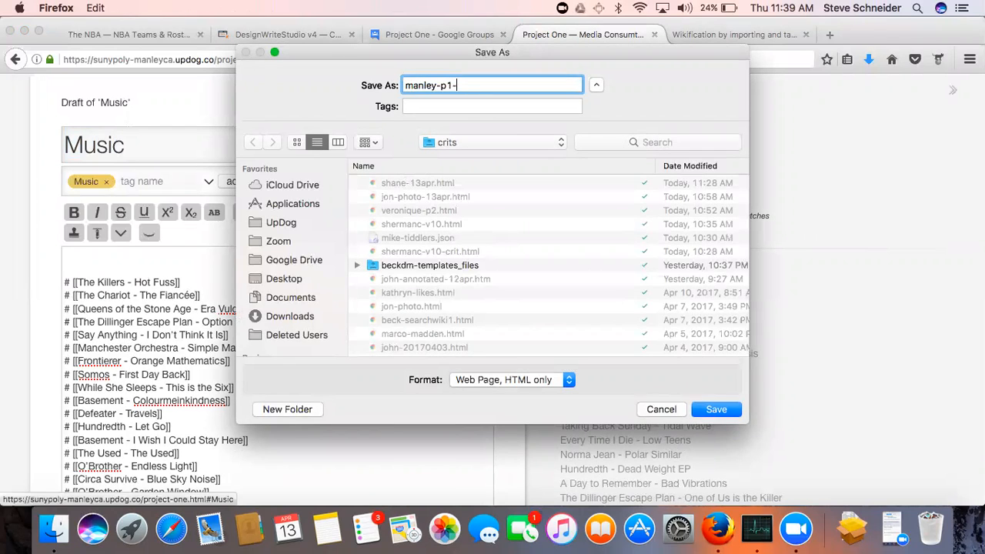
text(13apr)
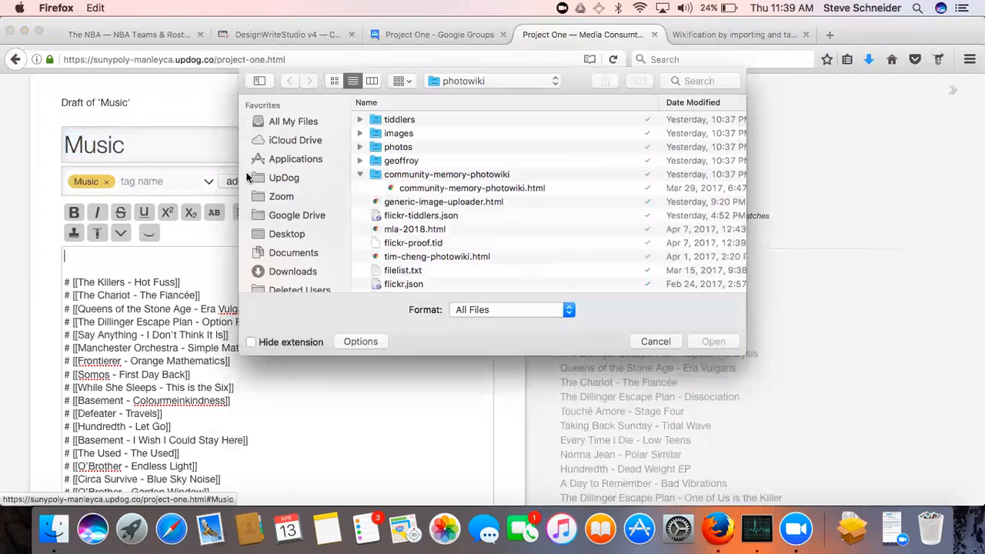
- Browse into the UpDog folder toward the saved manley-p1-13apr copy
click(283, 178)
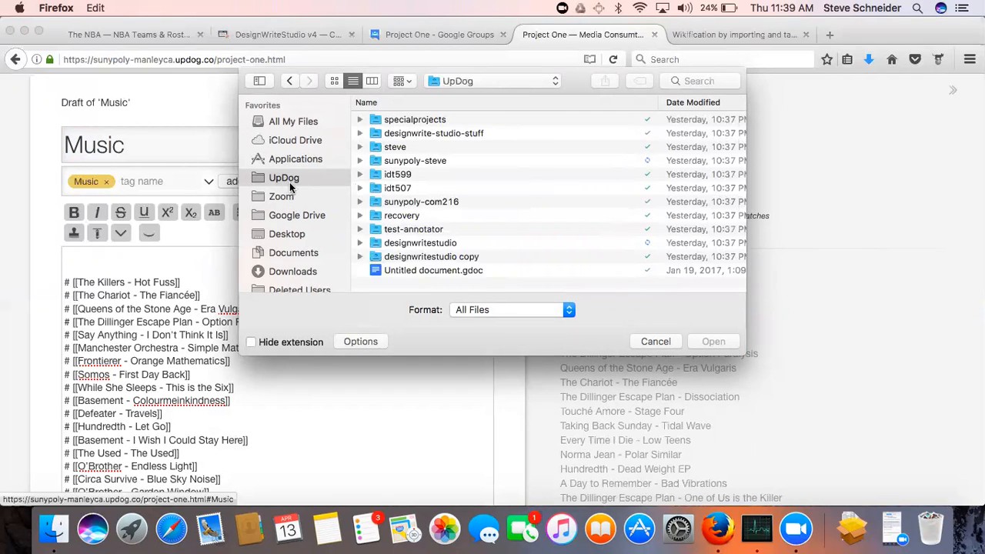
double_click(420, 243)
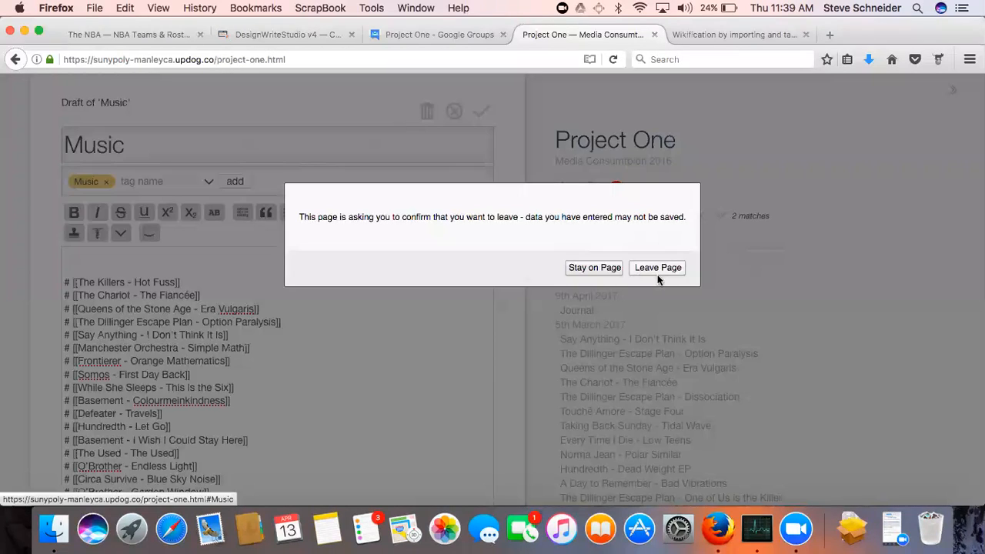
- Leave the online page, enable TiddlyFox saving on the local copy and reopen the Music draft
click(657, 267)
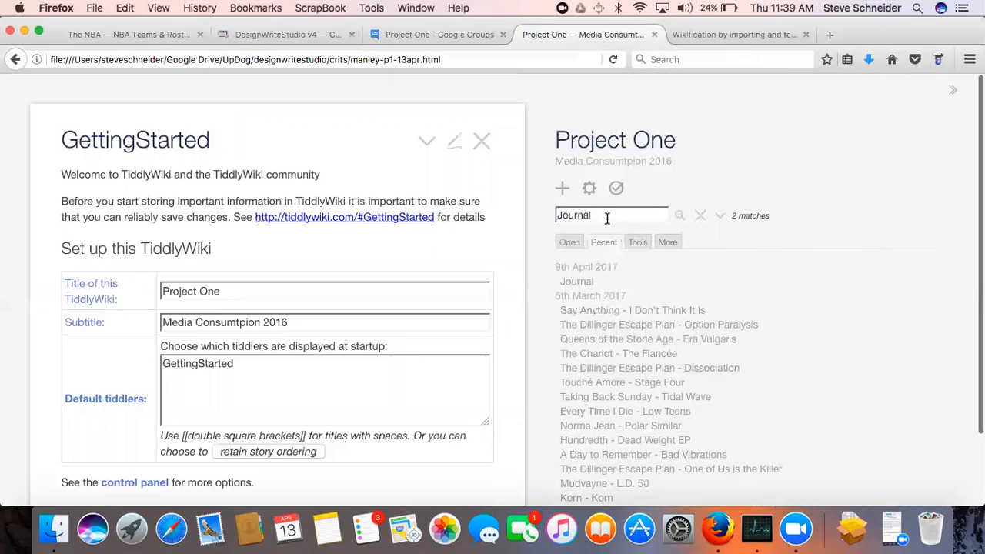
text(Music)
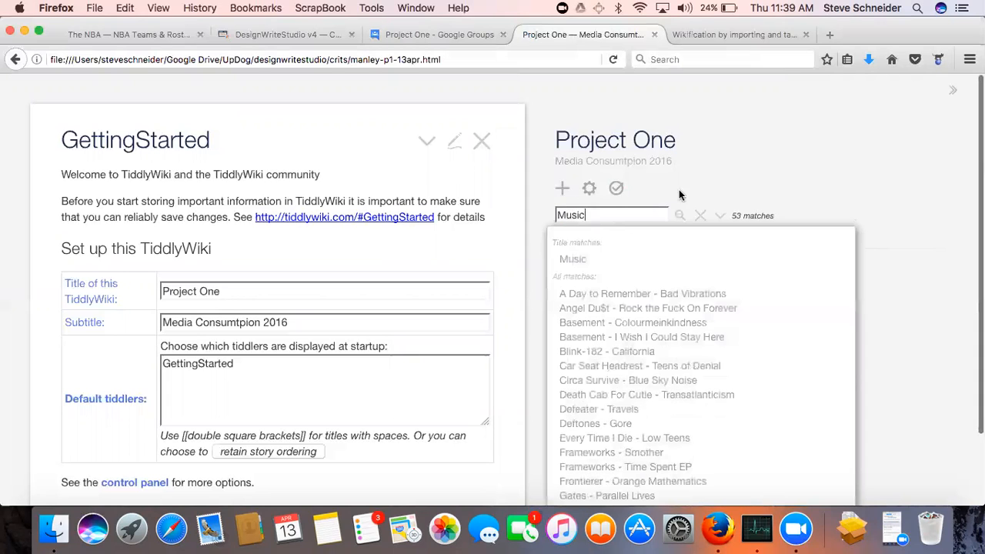
click(937, 59)
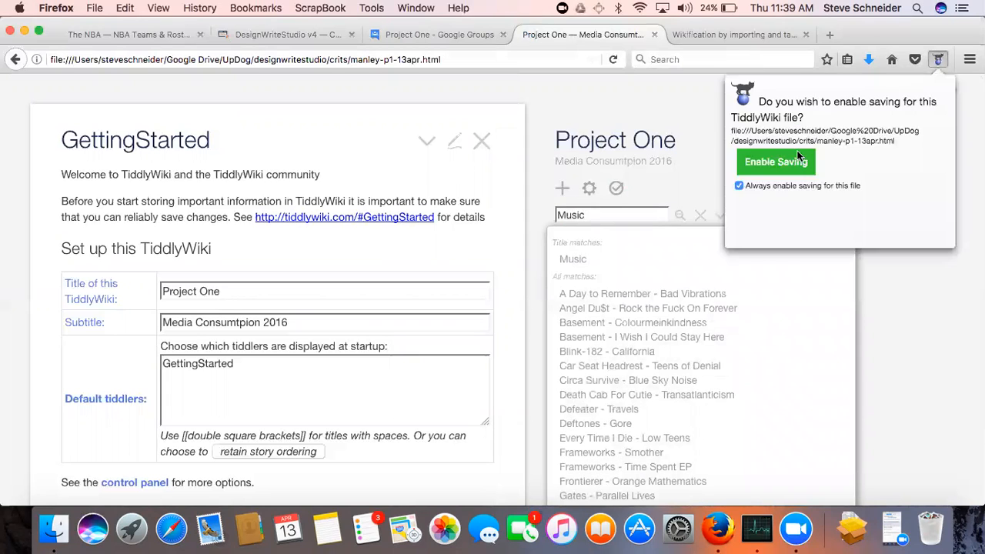
click(775, 162)
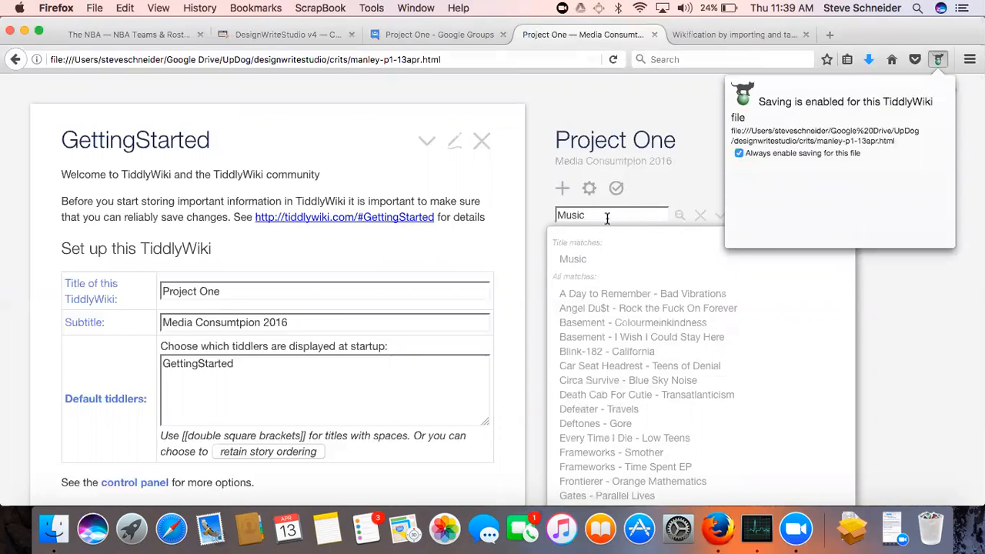
click(572, 258)
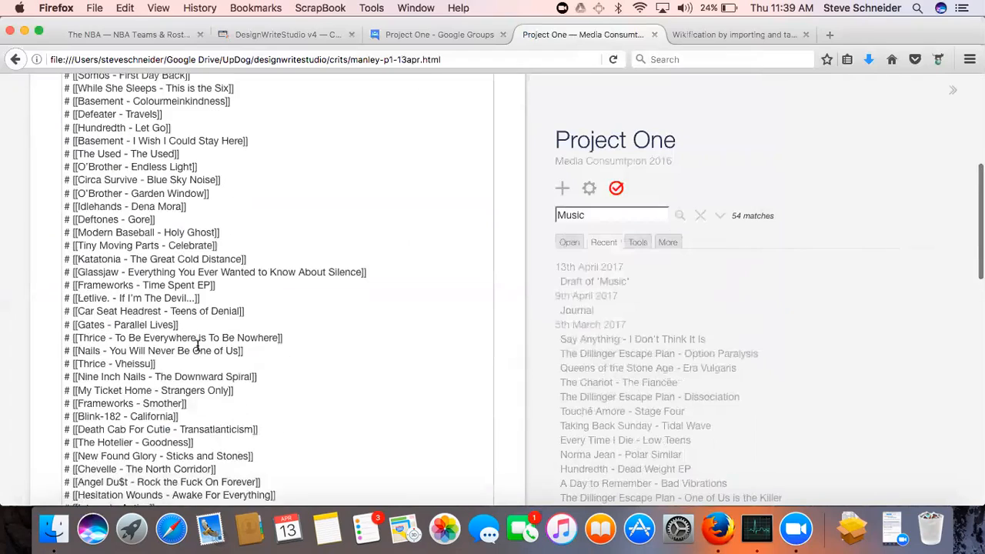
- Add <hr> and a <$list filter="[tag[Music]]"> widget linking each <<currentTiddler>> at the top of Music
scroll(down, 3)
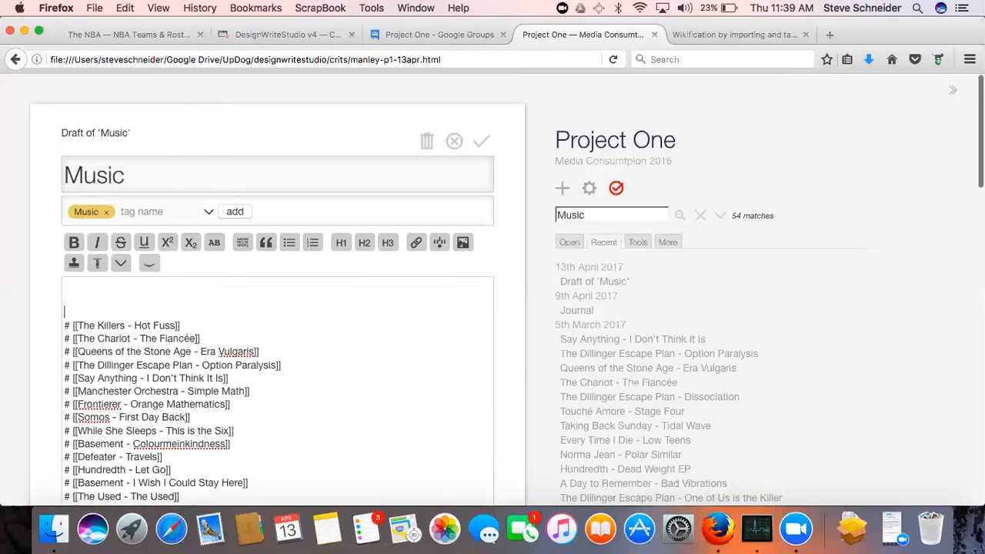
text(<hr>)
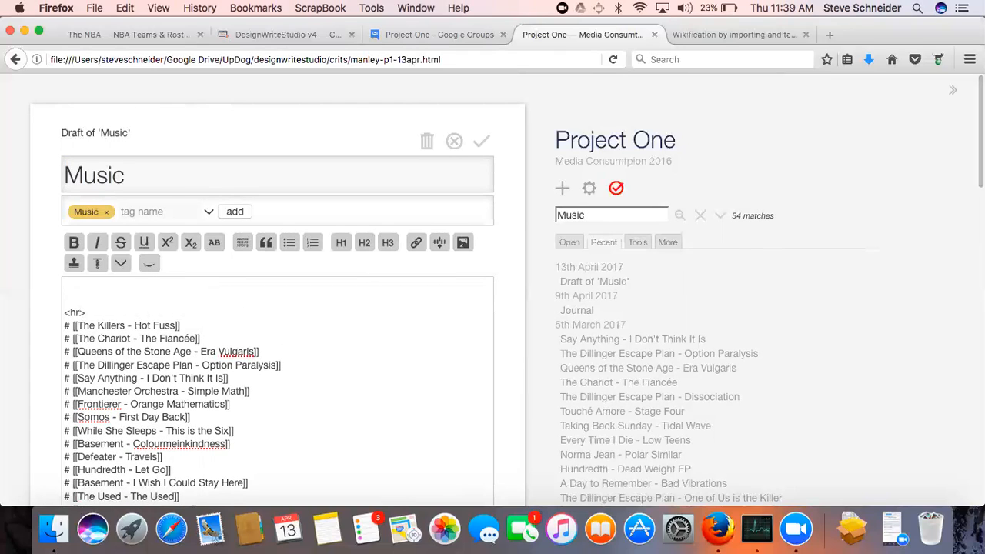
text(<$)
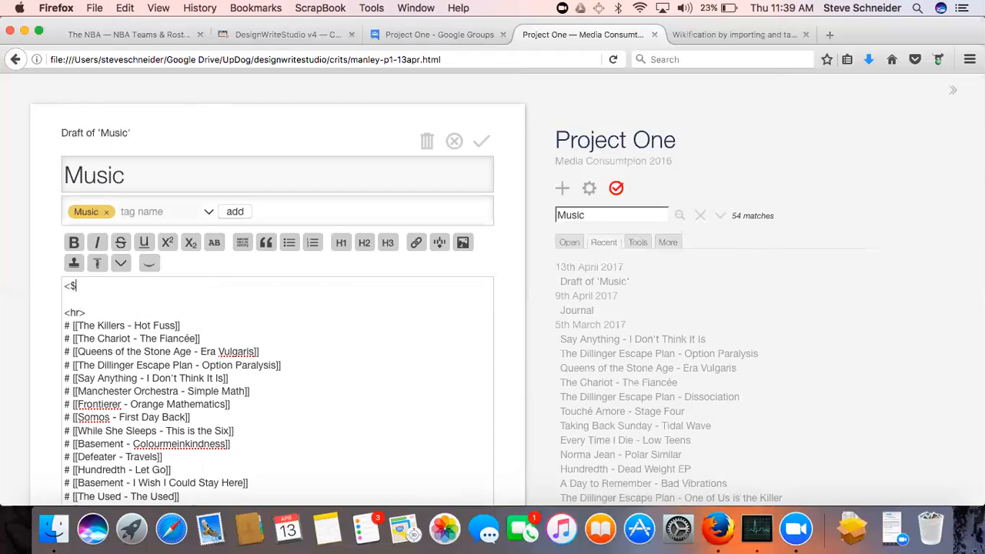
text(list filter="[tag[Mus)
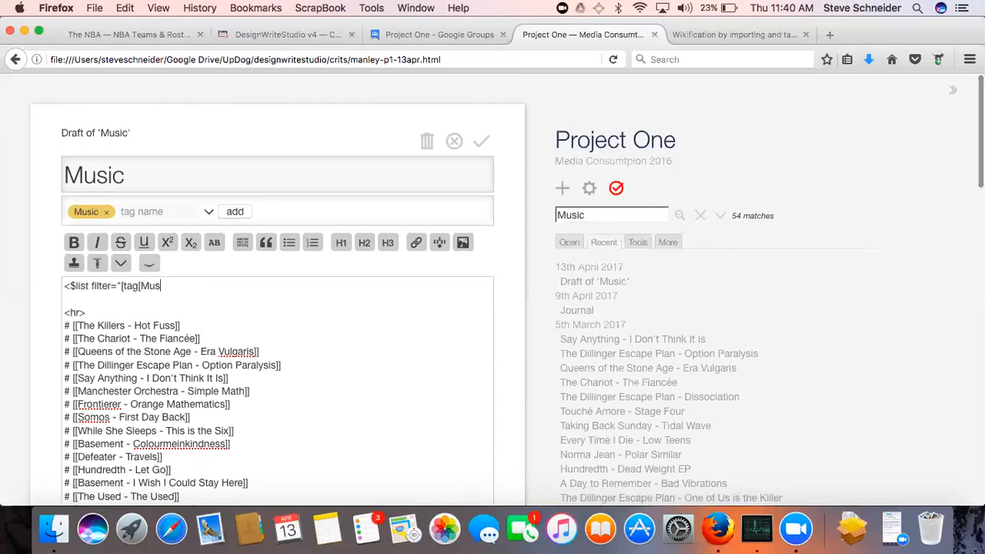
text(ic]]">)
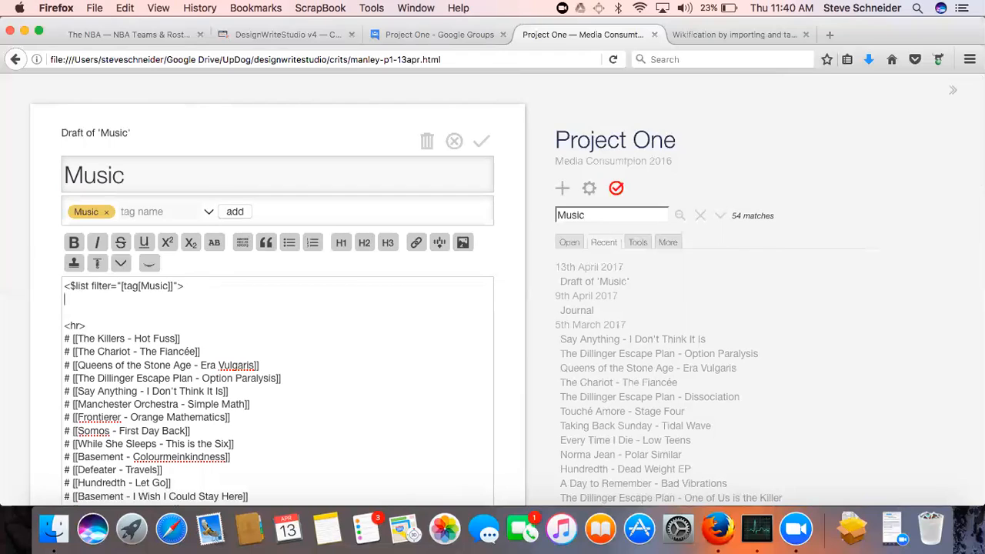
text(<$link>)
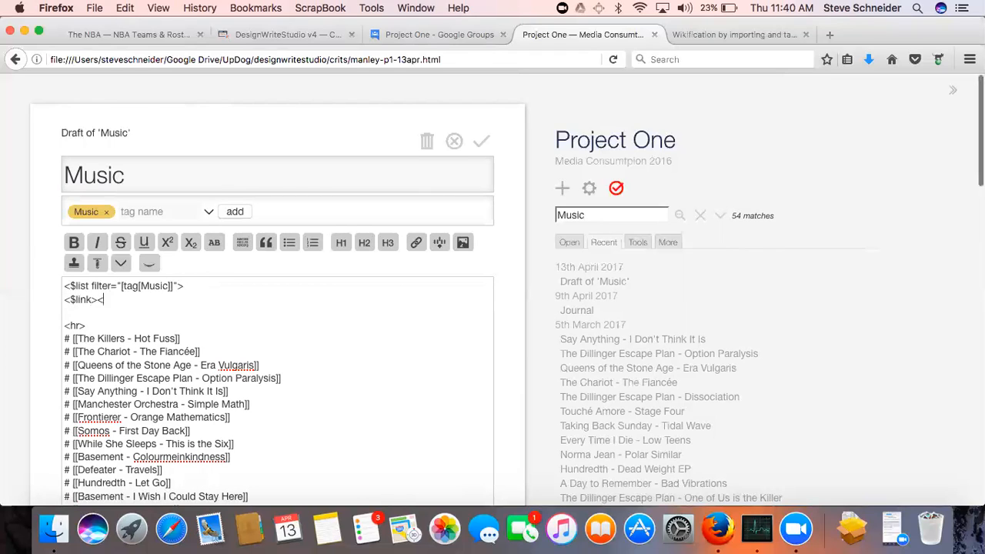
text(<<currentTiddler>></$link><br>)
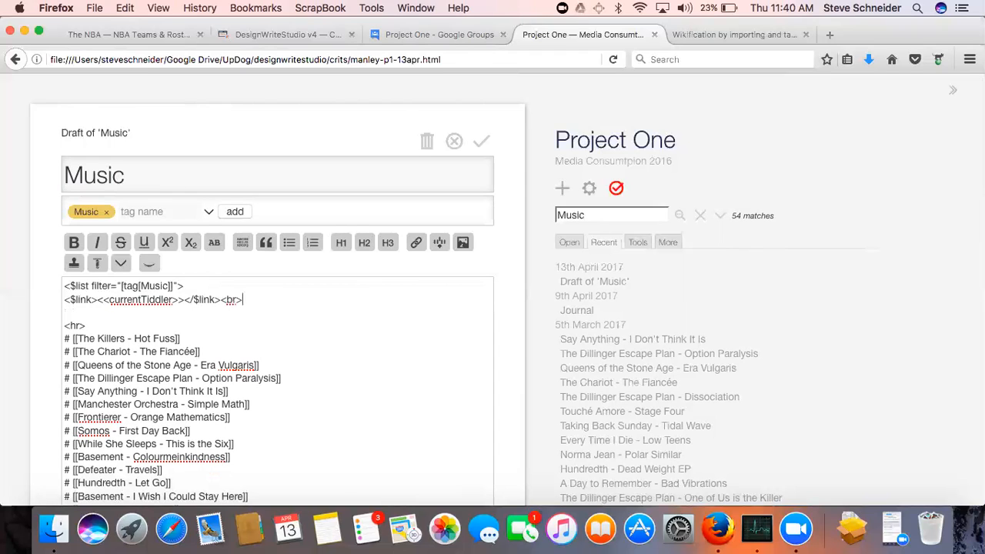
text(</$list>)
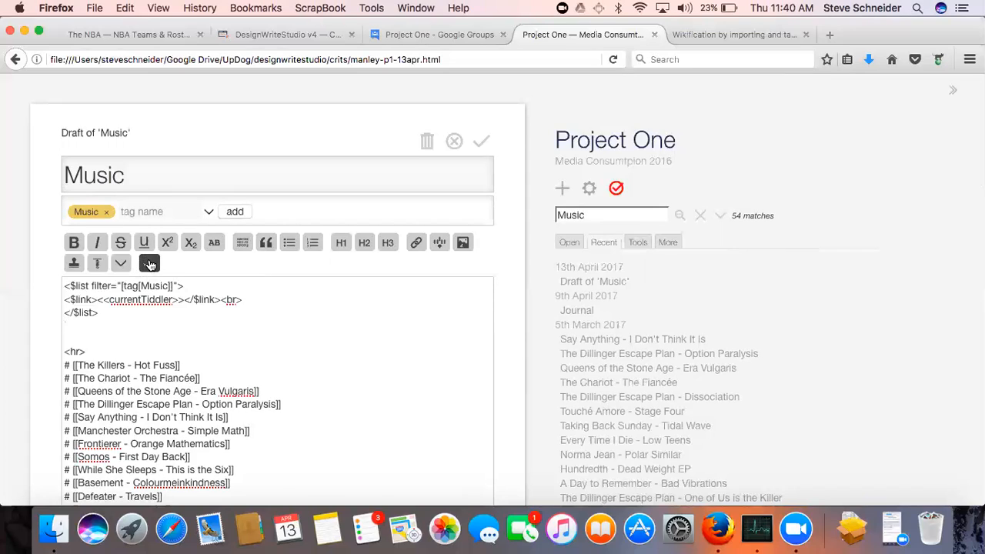
- Scroll the Music draft to work on the list markup
scroll(down, 3)
text(sort[title])
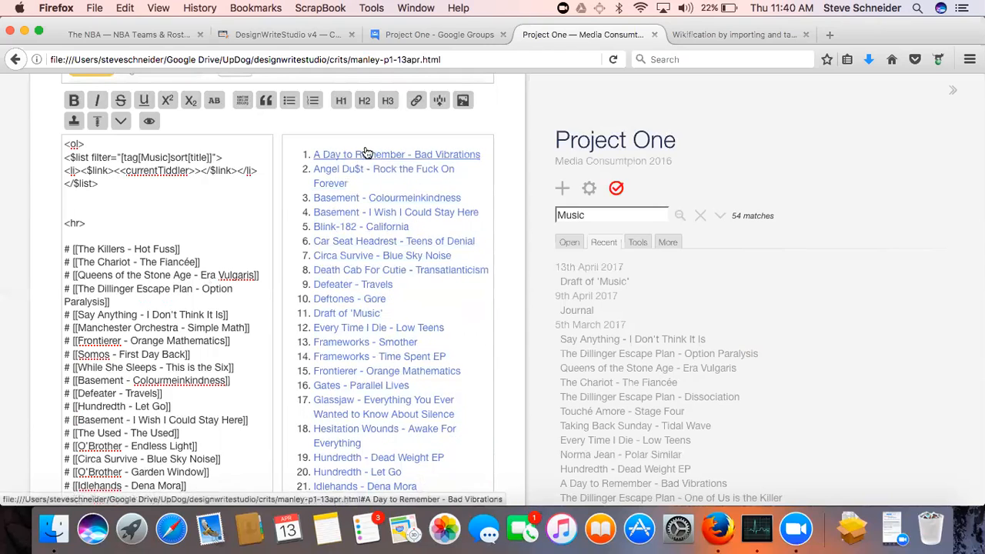
- Open A Day to Remember - Bad Vibrations for editing, keeping the unsaved Music draft
click(396, 154)
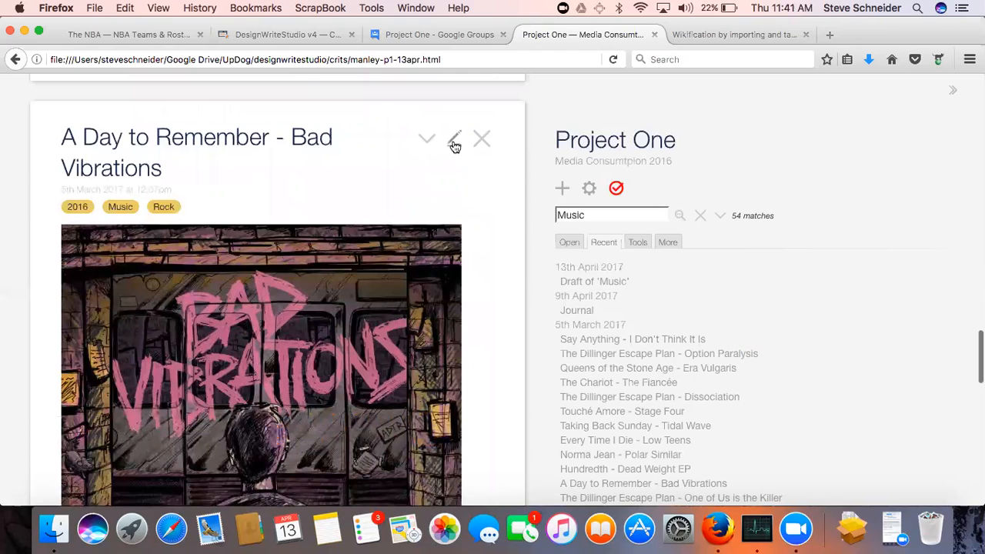
click(454, 145)
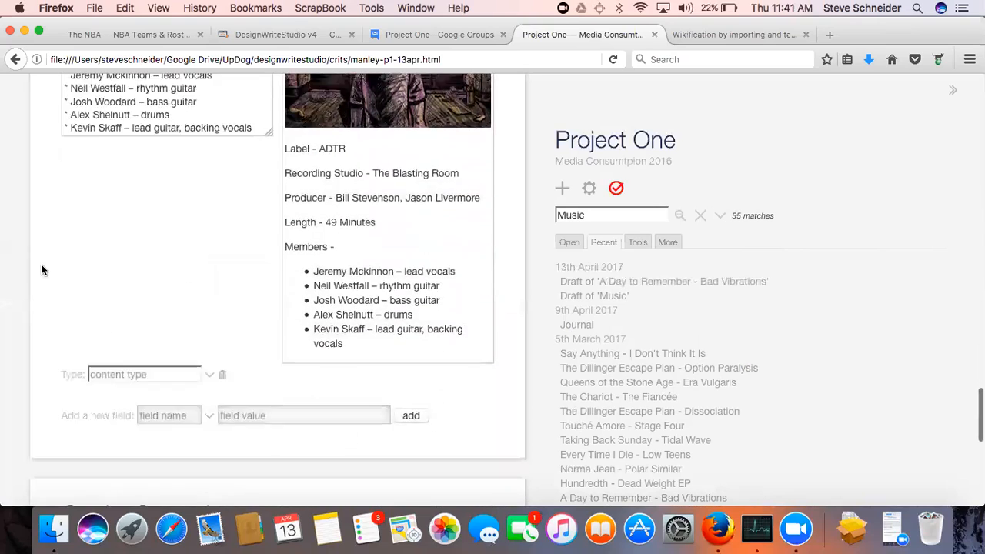
scroll(down, 3)
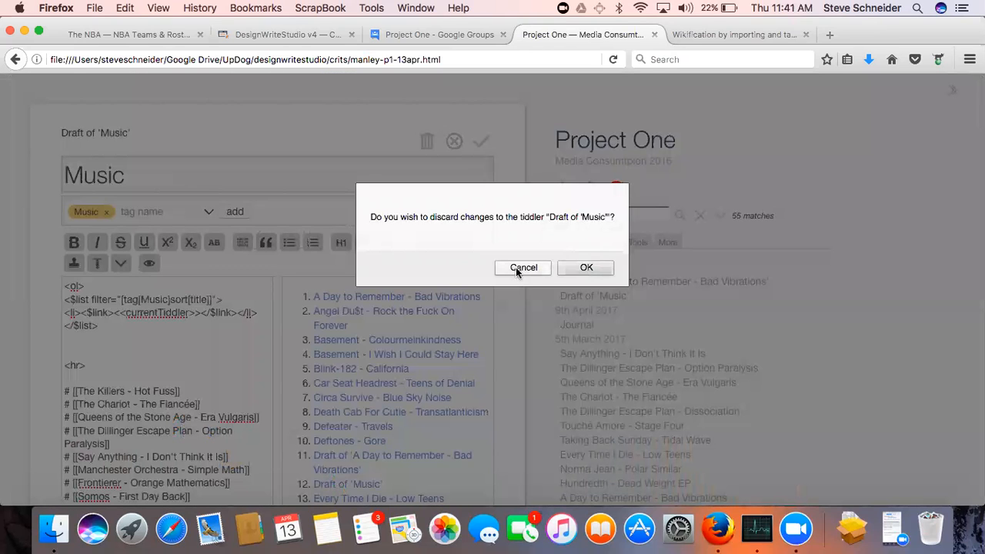
click(523, 267)
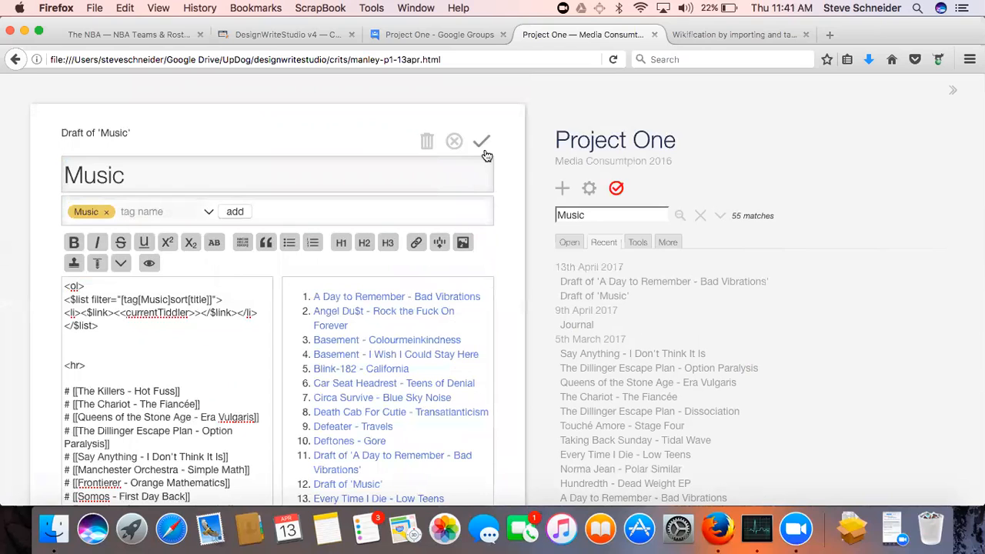
- Save the Music tiddler before rewriting its filter to [tag{!!title}sort[title]]
click(481, 142)
text({!!title)
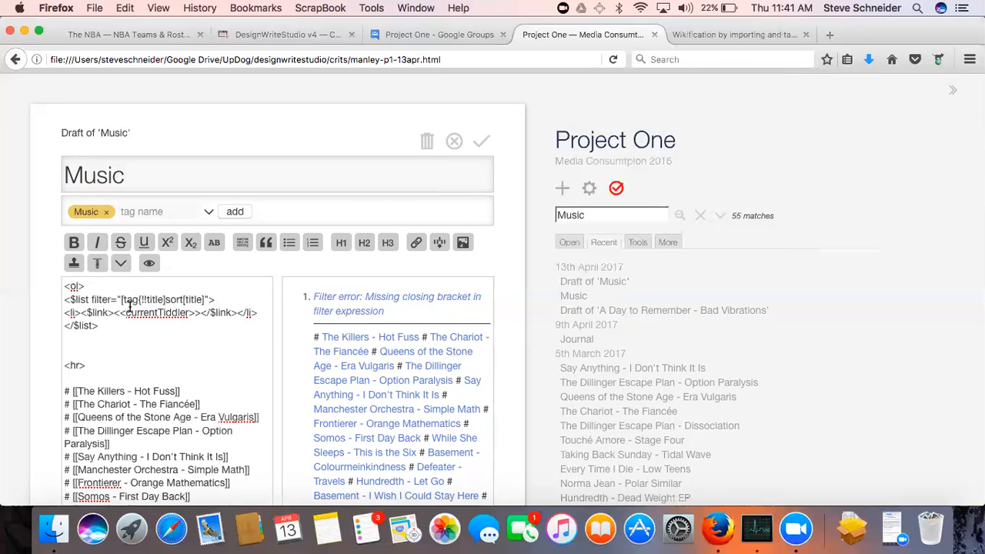
mouse_move(480, 141)
text(])
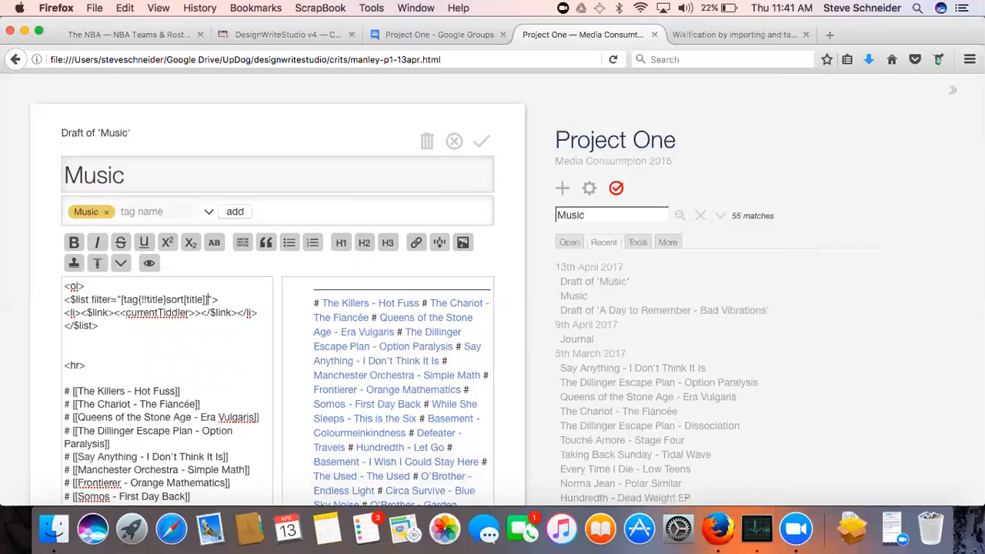
mouse_move(481, 141)
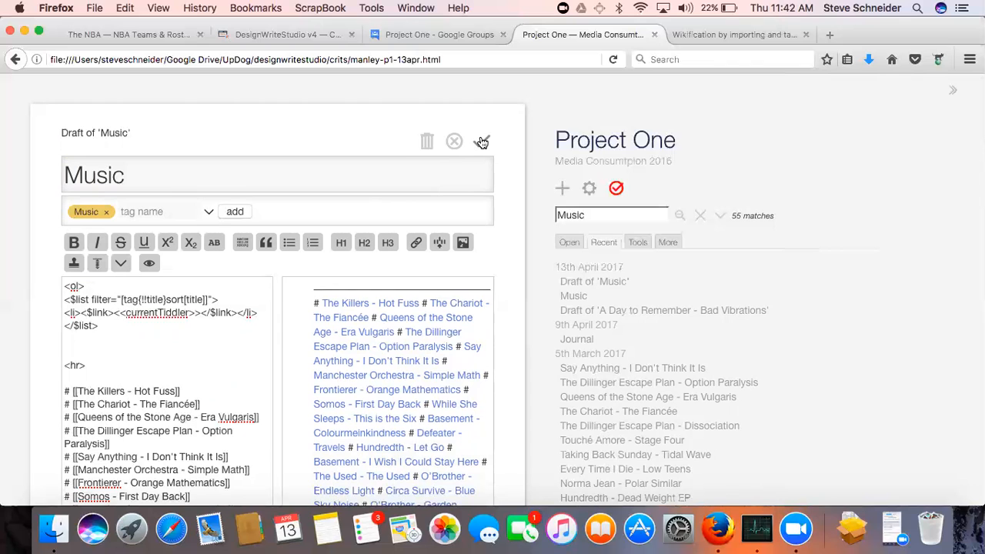
- Save the Music tiddler so its title-based numbered album list renders
click(454, 142)
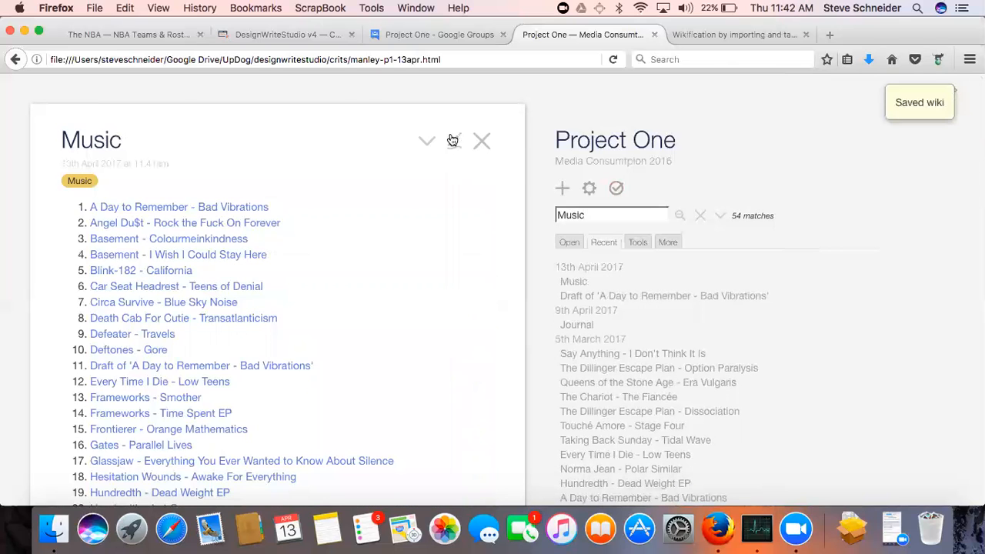
click(426, 140)
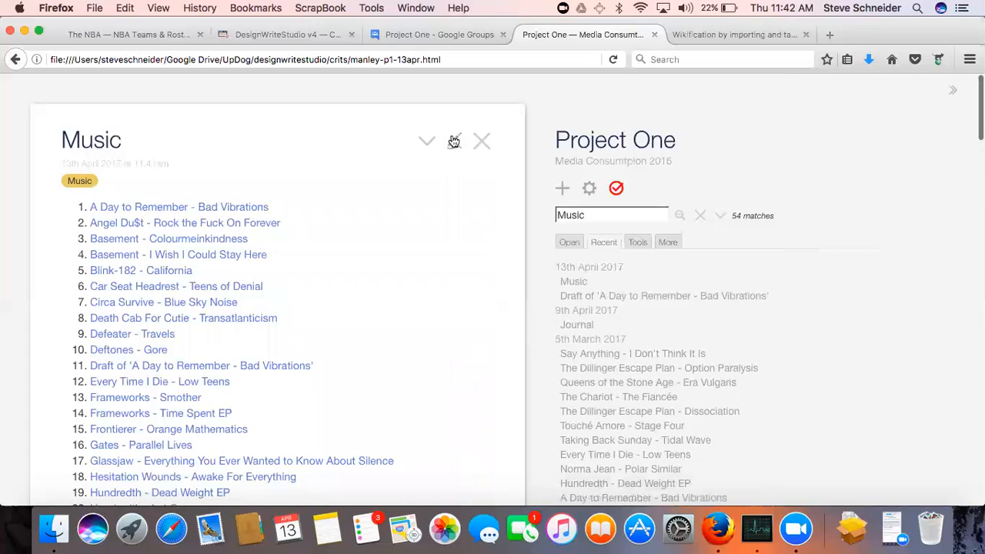
mouse_move(423, 150)
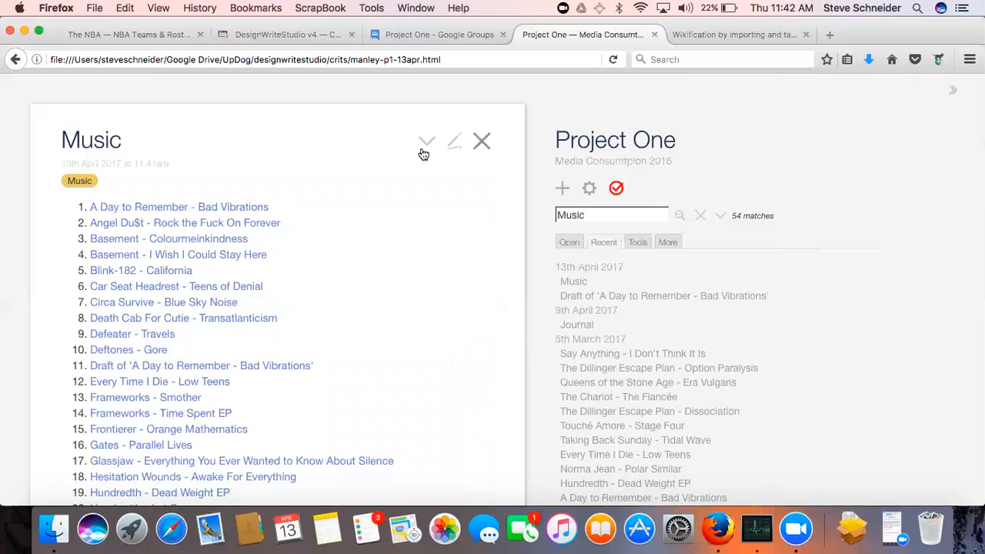
scroll(down, 3)
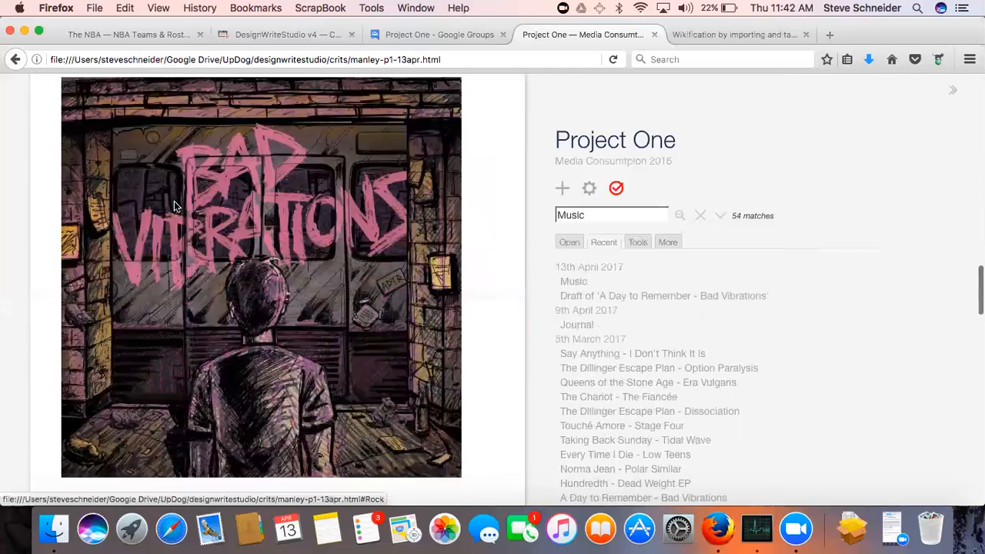
- Create and save the missing Rock tiddler with the title-based list widget code
scroll(down, 3)
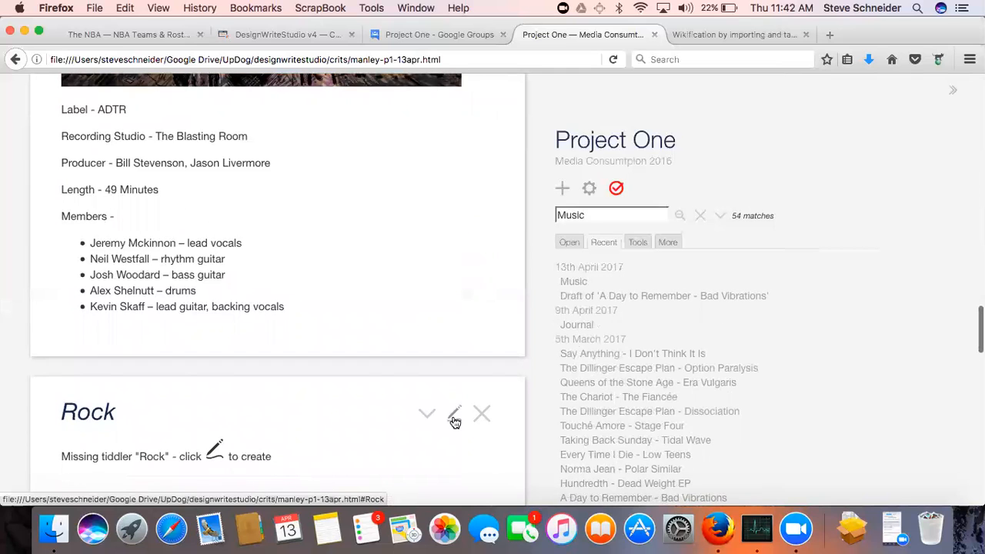
click(455, 414)
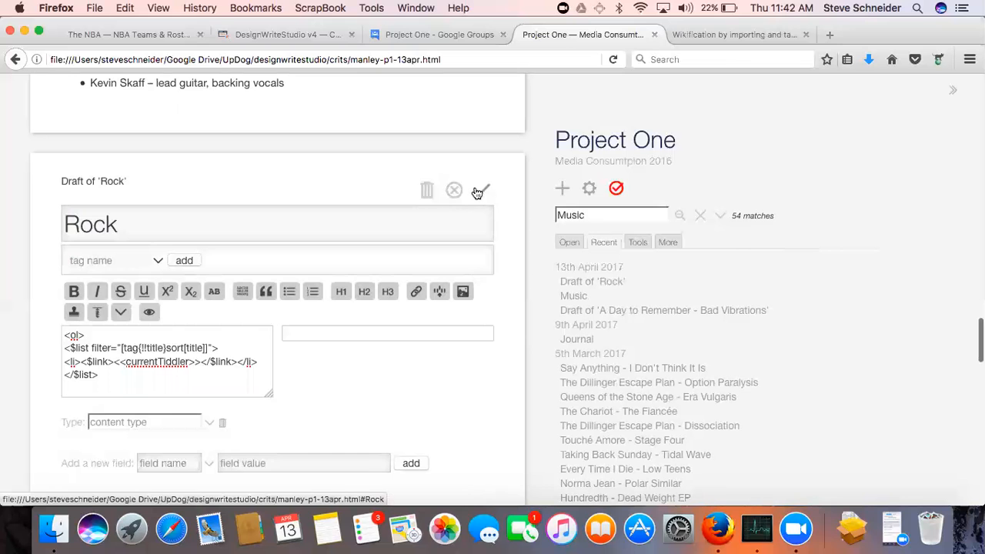
click(477, 190)
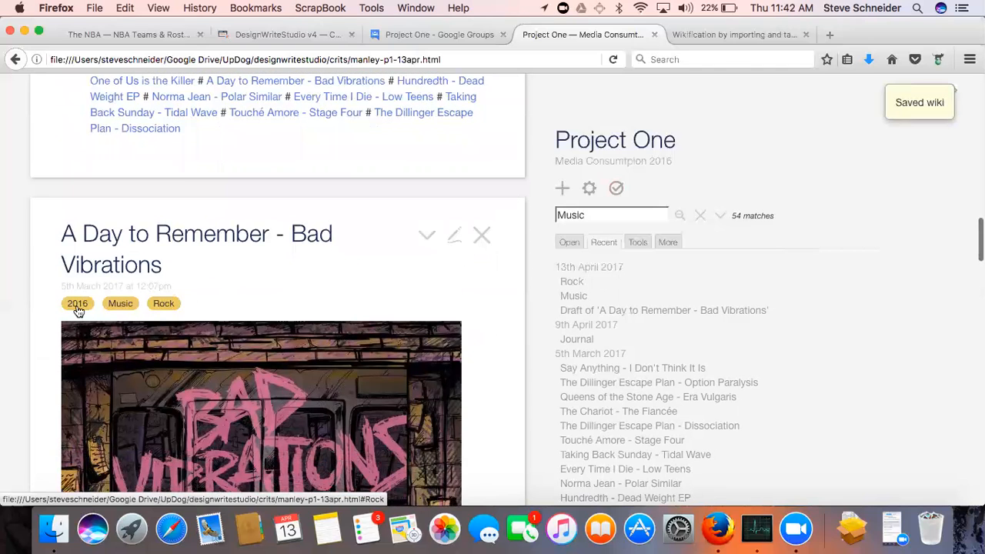
scroll(down, 3)
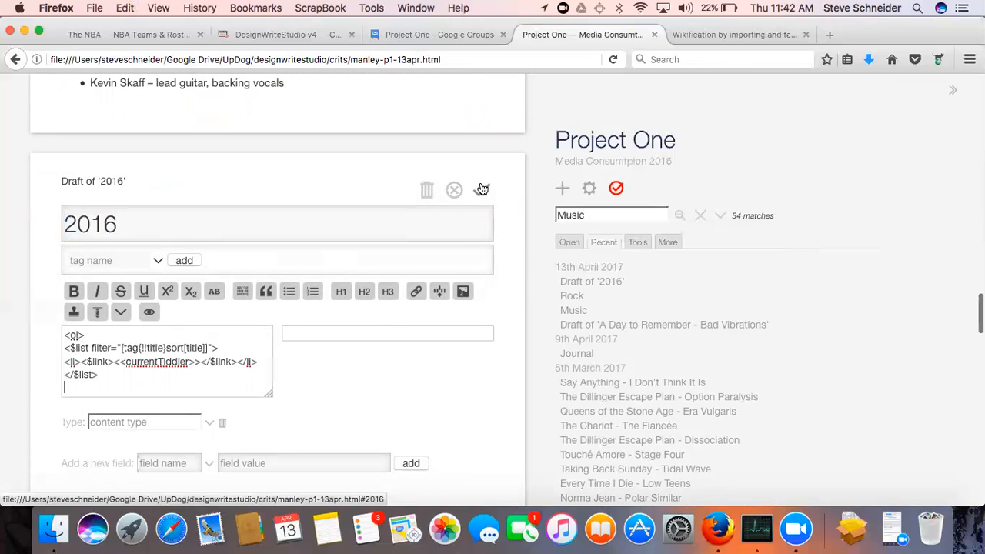
- Save the 2016 tag tiddler, then create and save Punk with the same list code
click(453, 190)
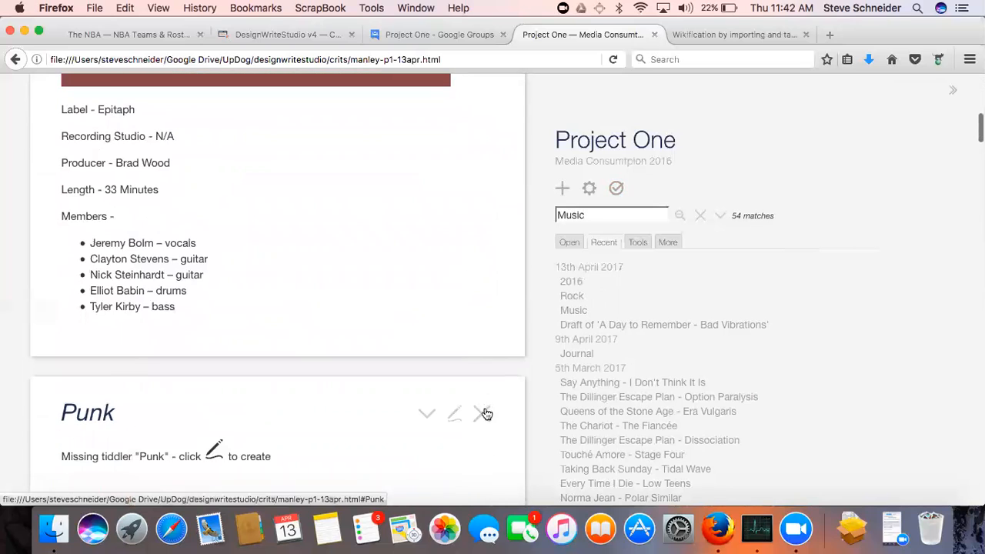
click(454, 414)
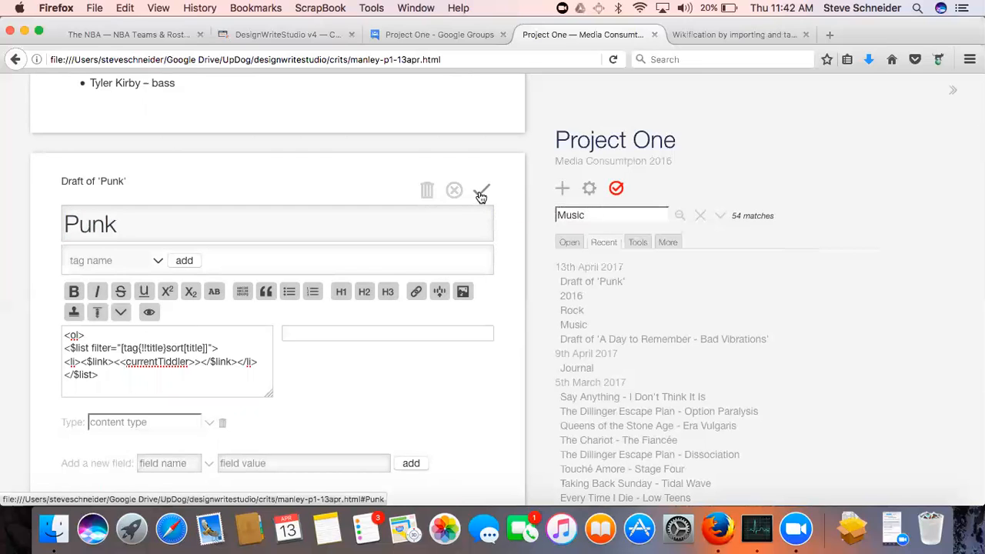
click(481, 190)
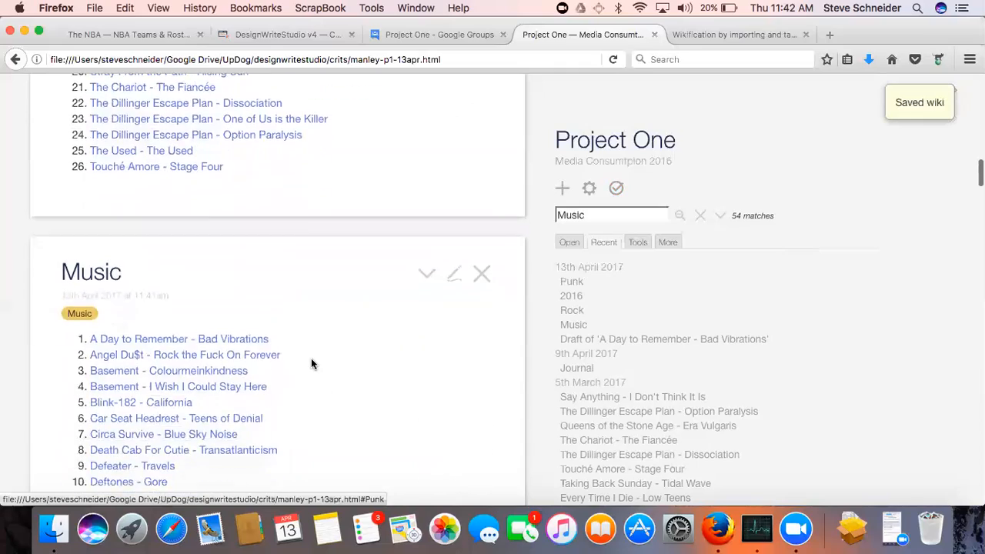
scroll(down, 3)
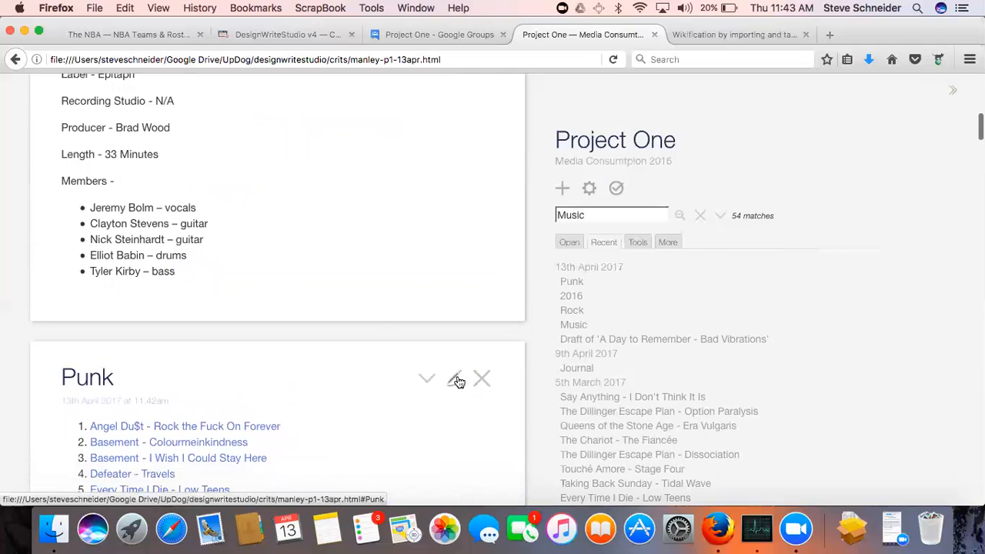
click(456, 378)
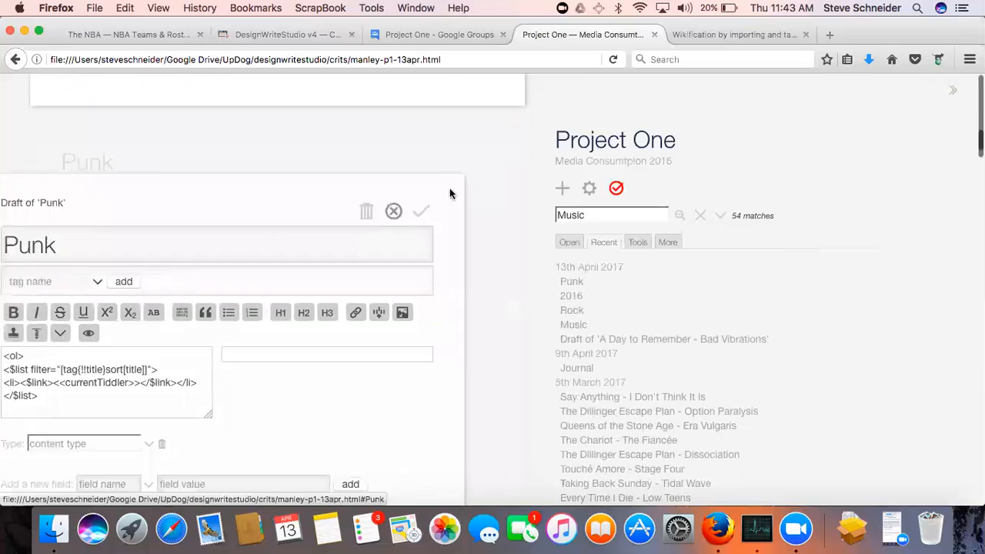
click(420, 211)
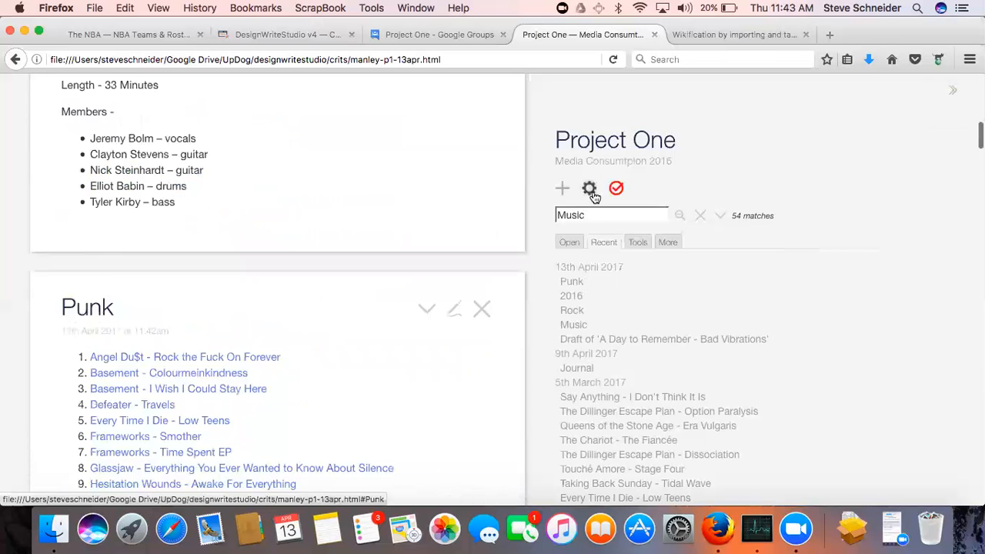
click(589, 189)
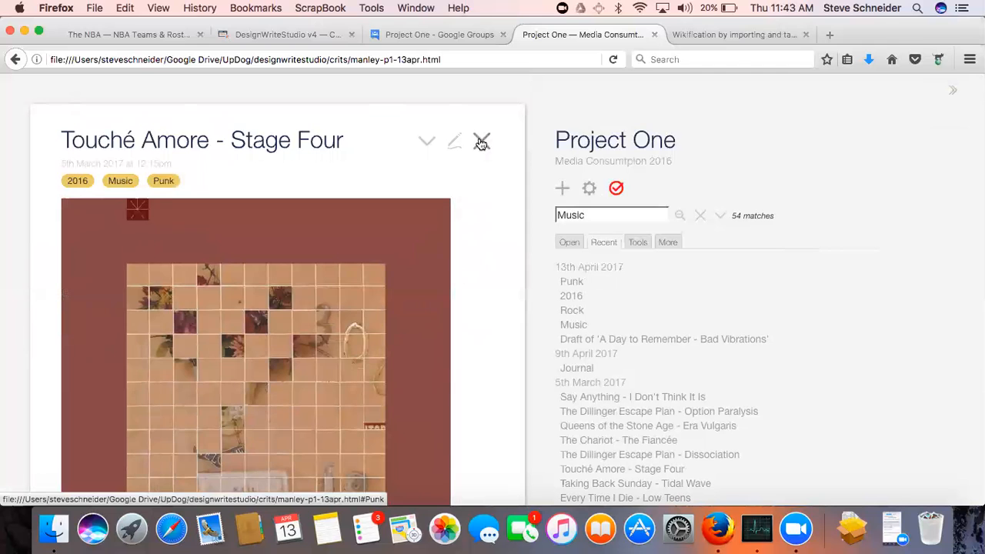
scroll(down, 3)
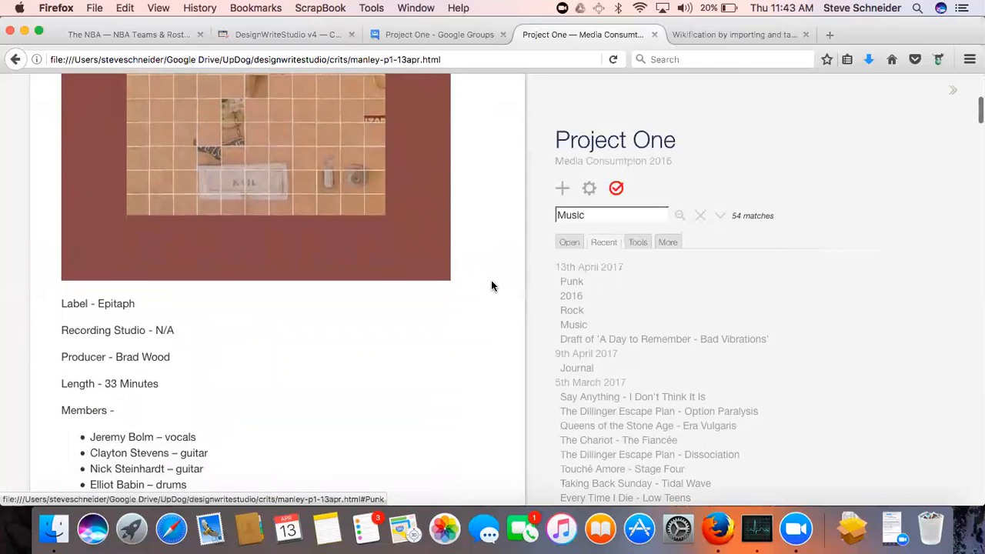
scroll(down, 3)
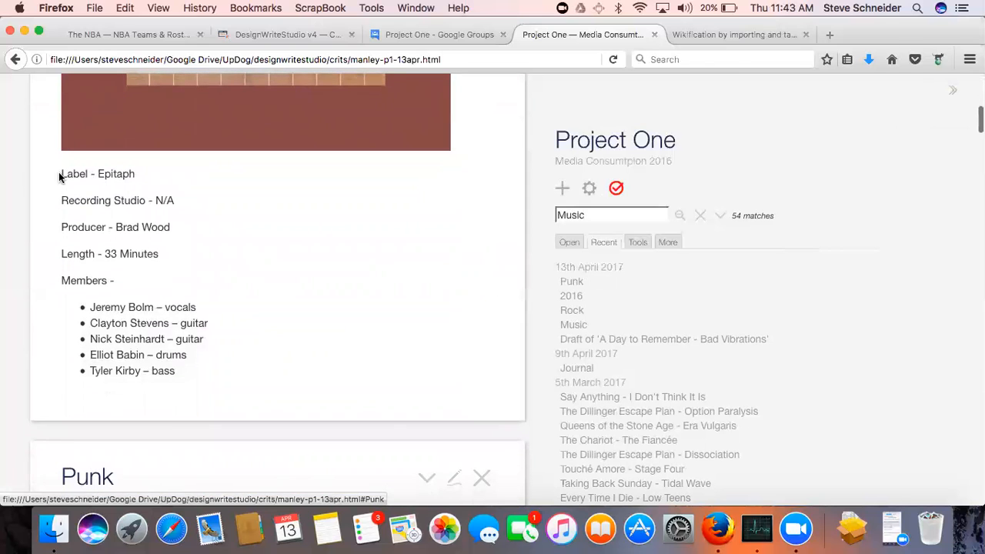
drag(60, 173, 159, 253)
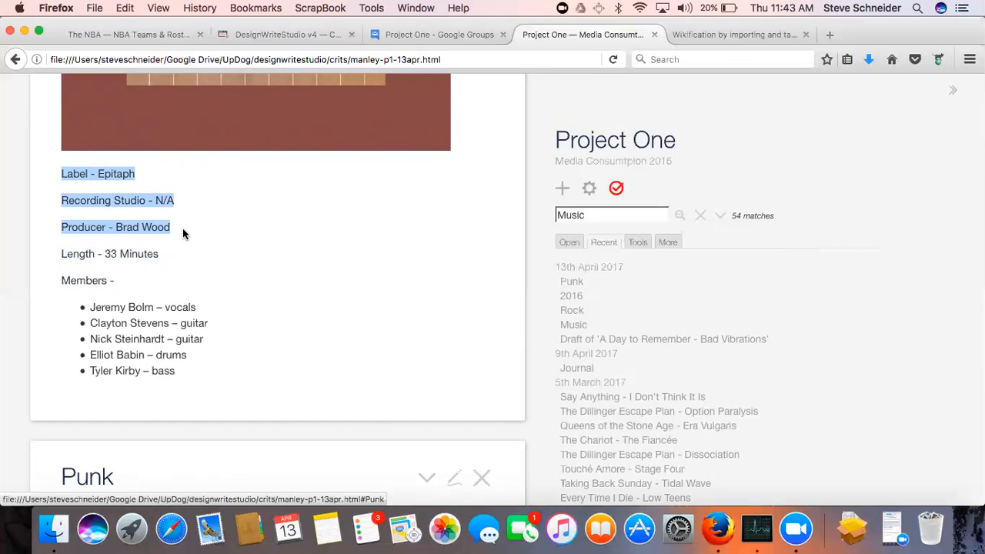
mouse_move(77, 333)
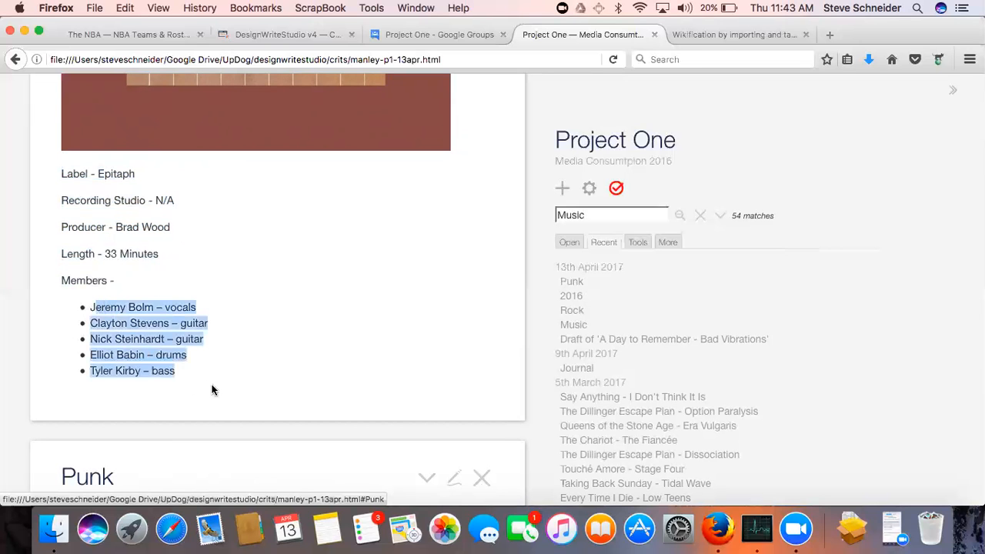
scroll(down, 3)
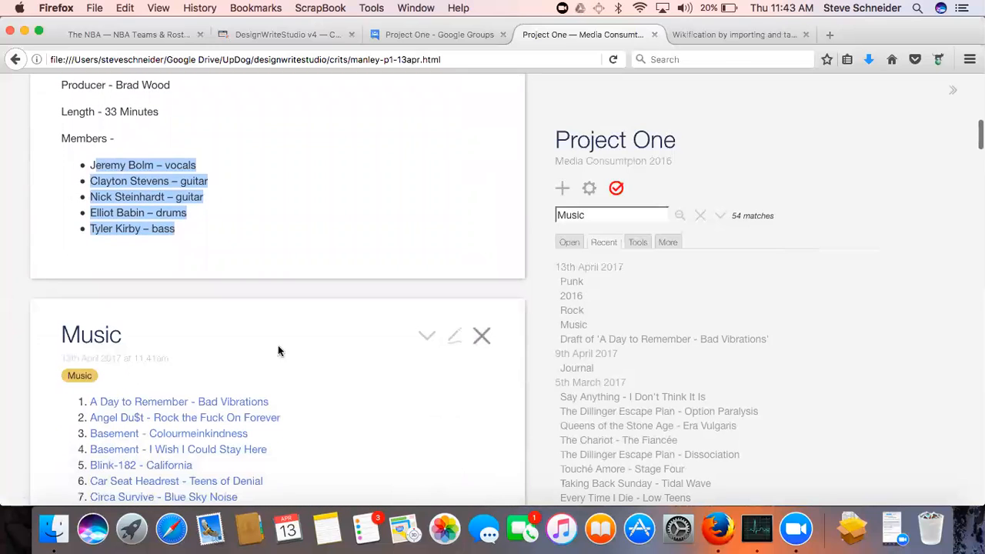
click(79, 376)
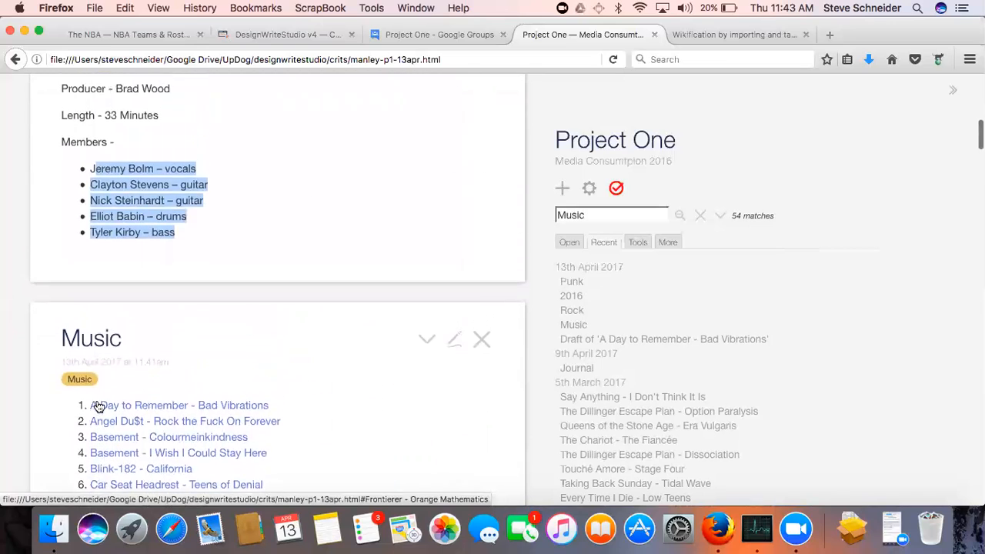
scroll(down, 3)
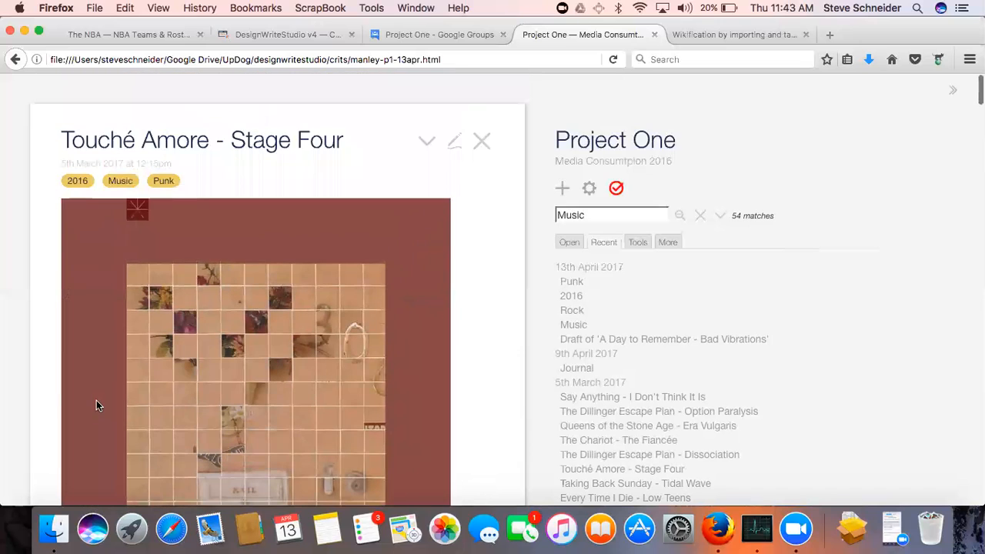
mouse_move(516, 226)
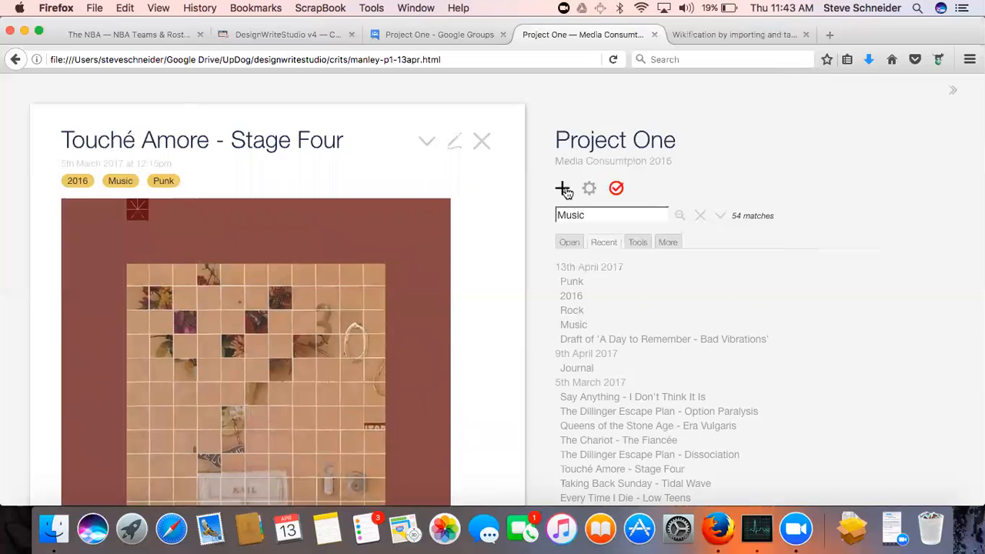
- Create and save a new tiddler reading Check out <<tag Punk>> or <<tag Music>>...
click(562, 188)
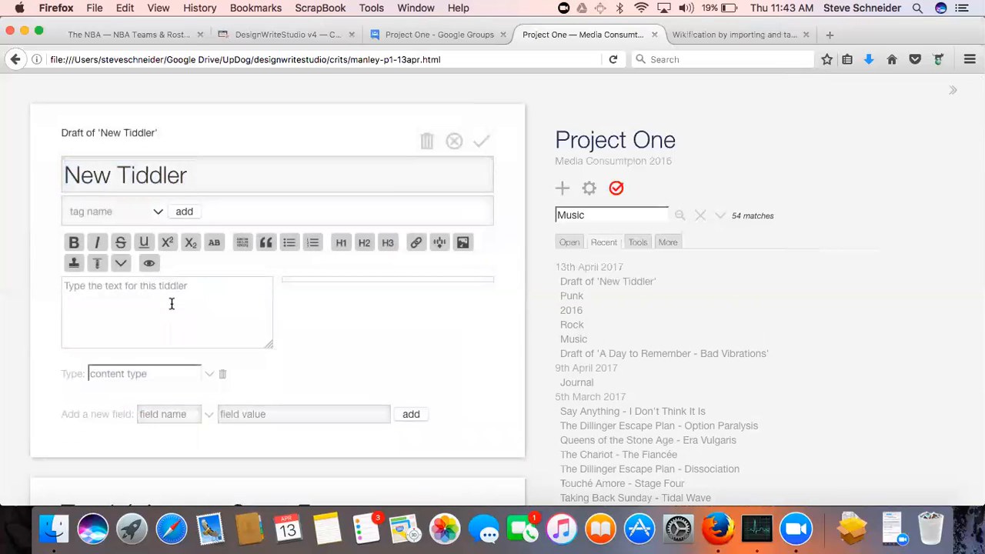
text(Check out <<tag Punk>)
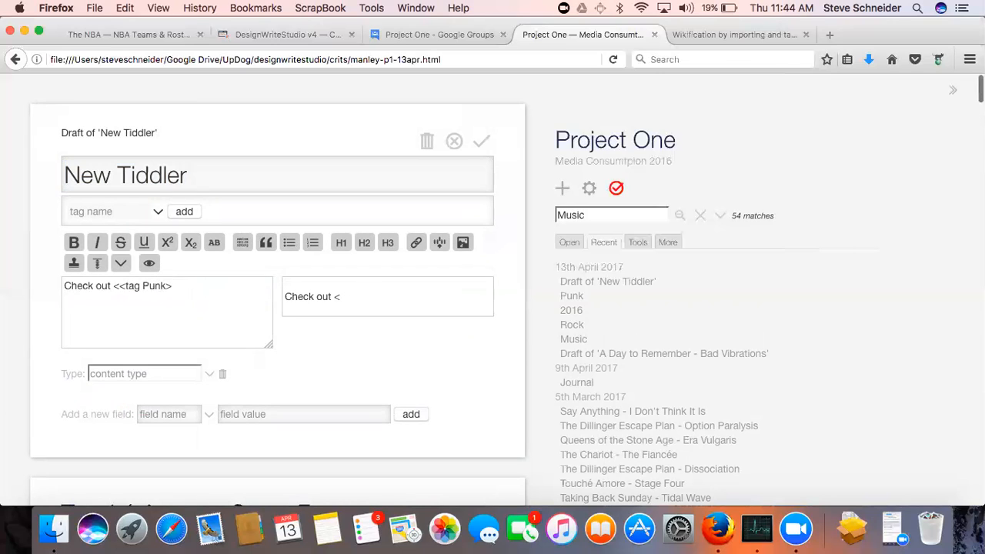
text(or <<)
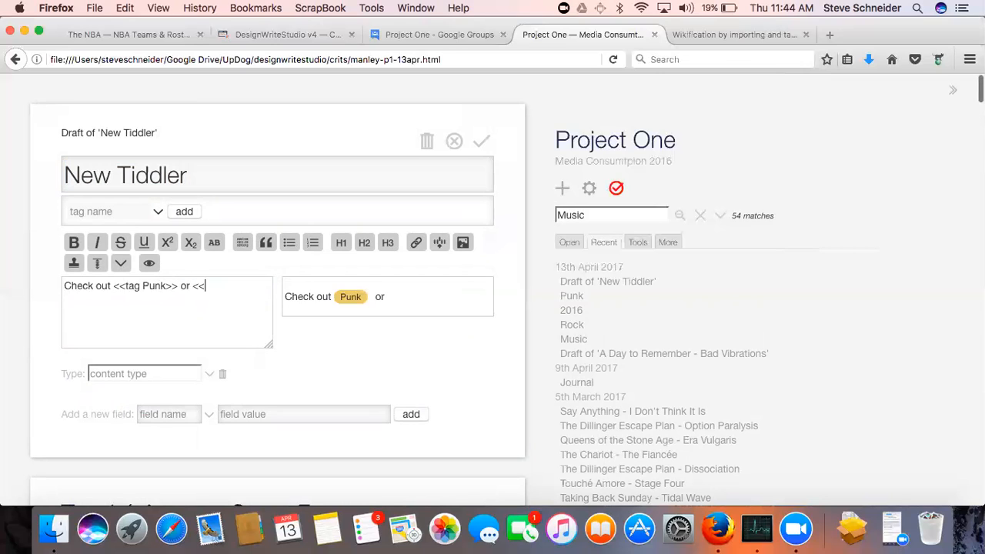
text(tag Music)
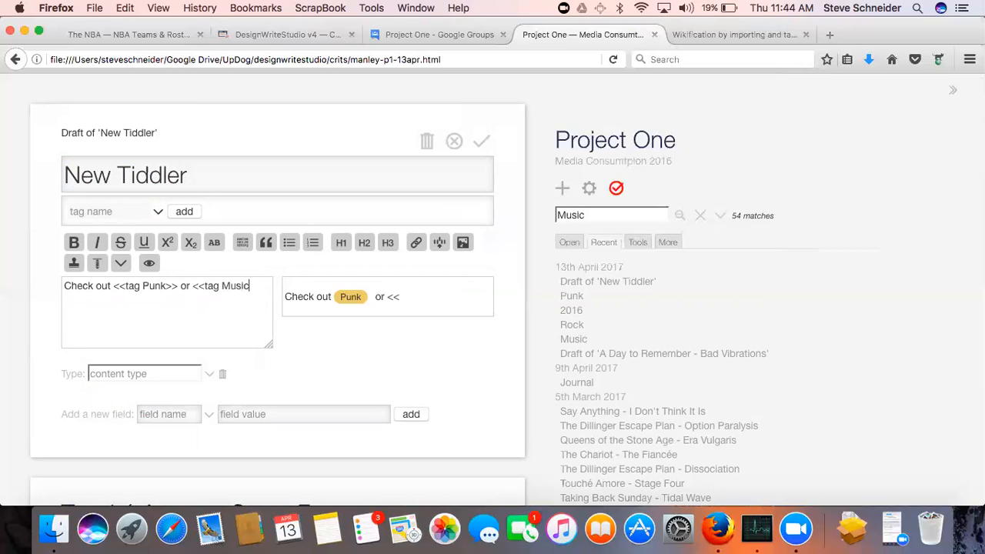
text(>>....)
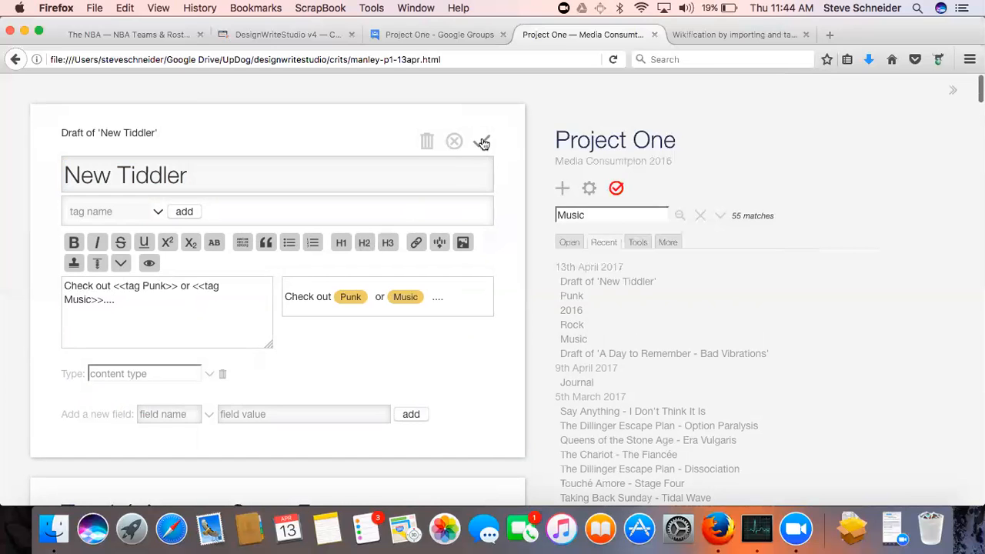
click(483, 141)
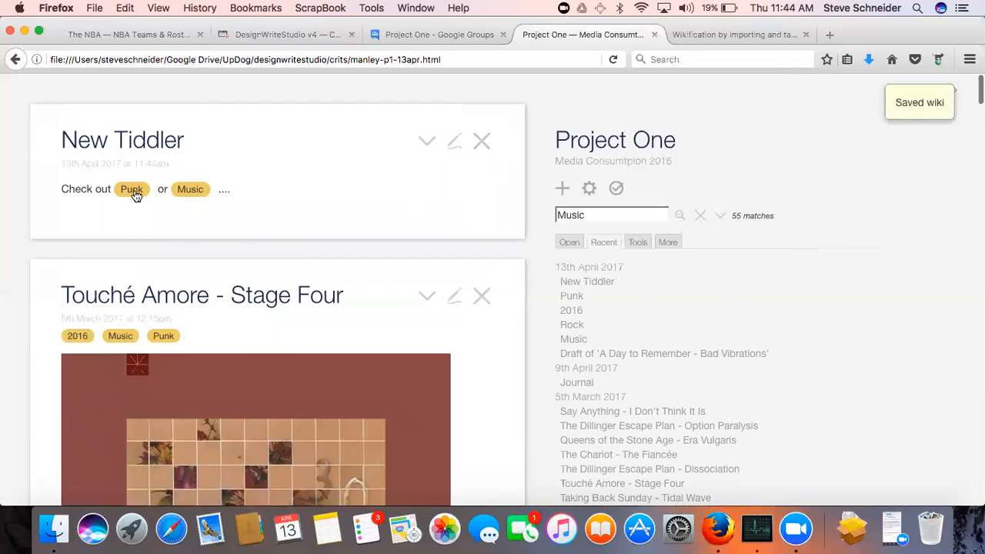
- Follow the Punk tag pill to its album list, opening and discarding its draft unchanged
click(132, 189)
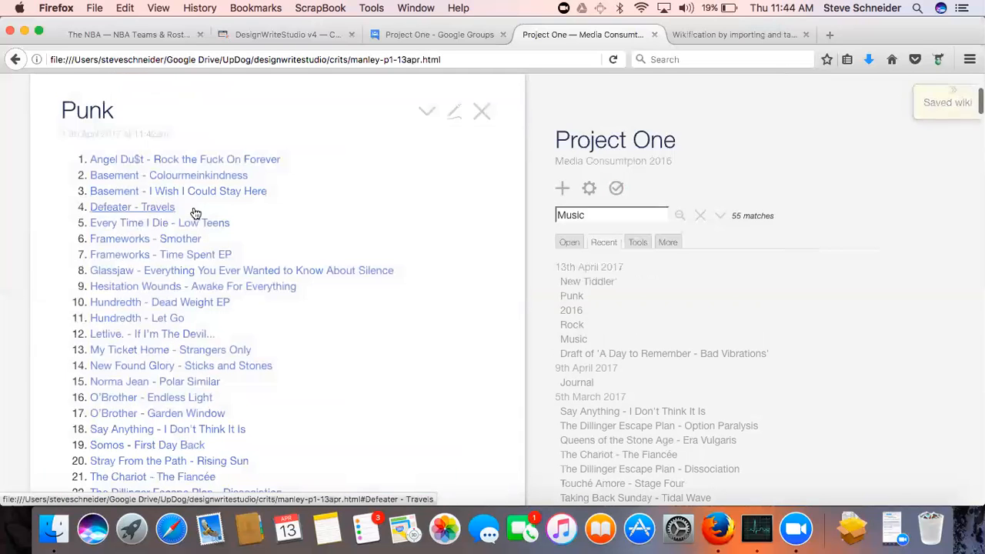
click(454, 111)
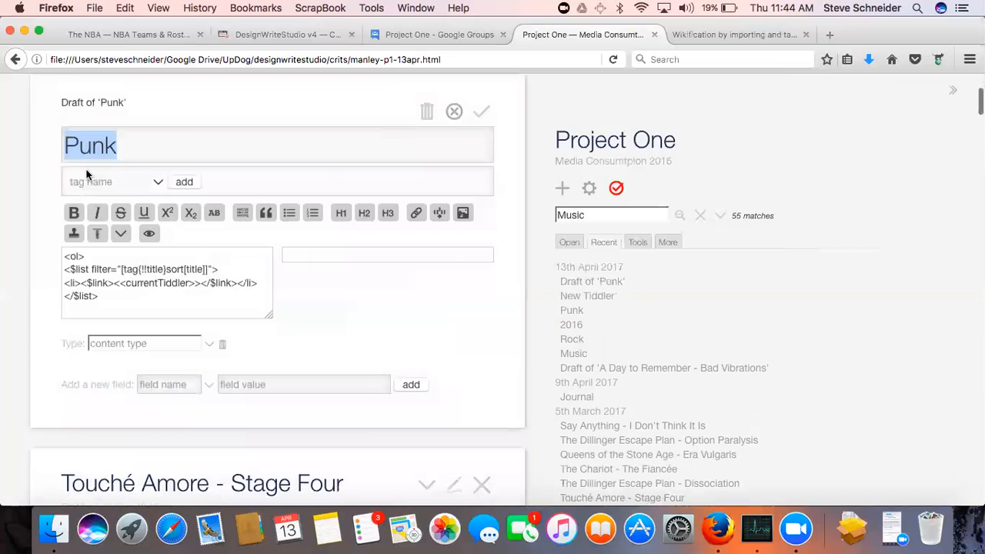
click(112, 182)
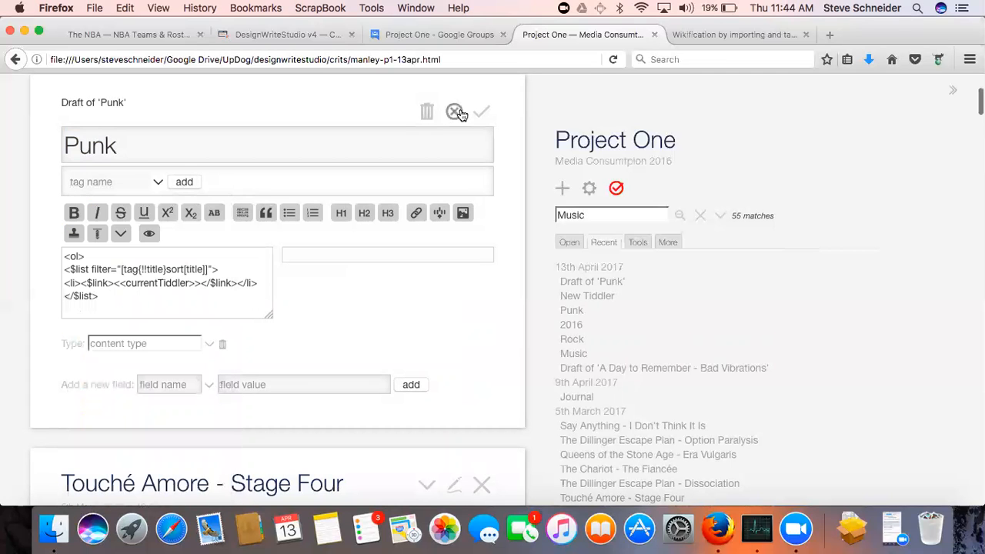
click(481, 112)
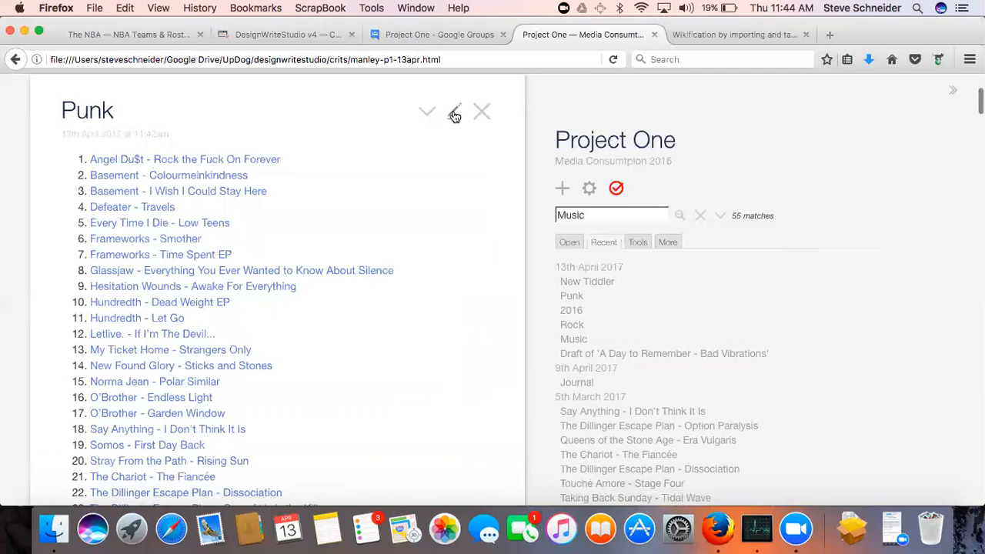
mouse_move(717, 529)
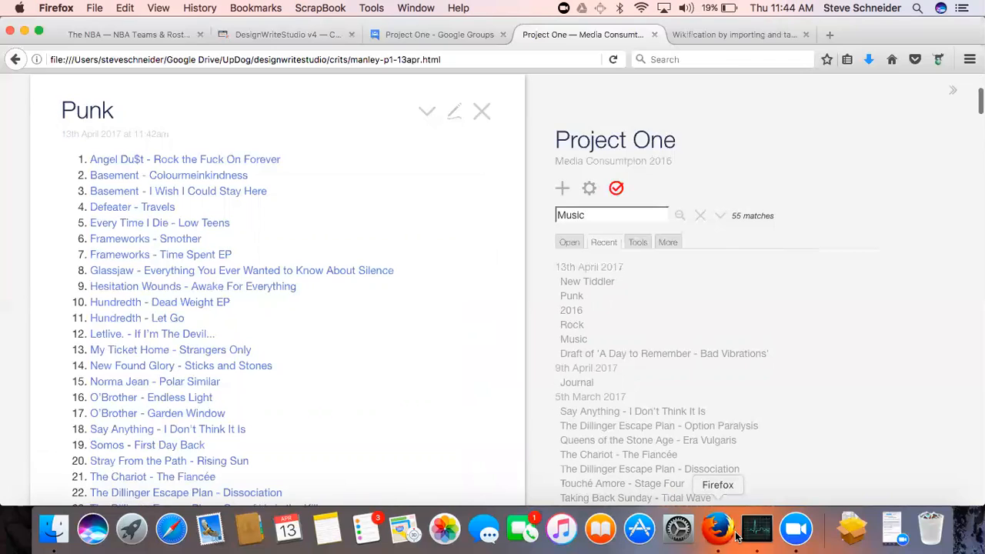